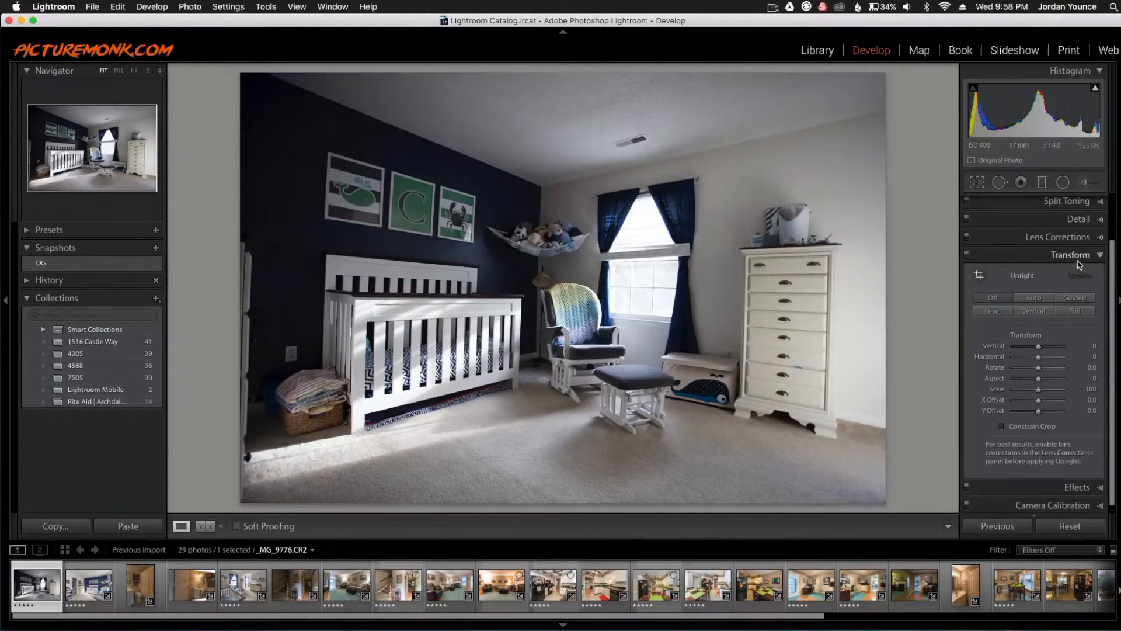
Apply the Auto Upright correction to straighten the nursery photo's tilted walls and verticals
{"action": "left_click", "coordinate": [1033, 298]}
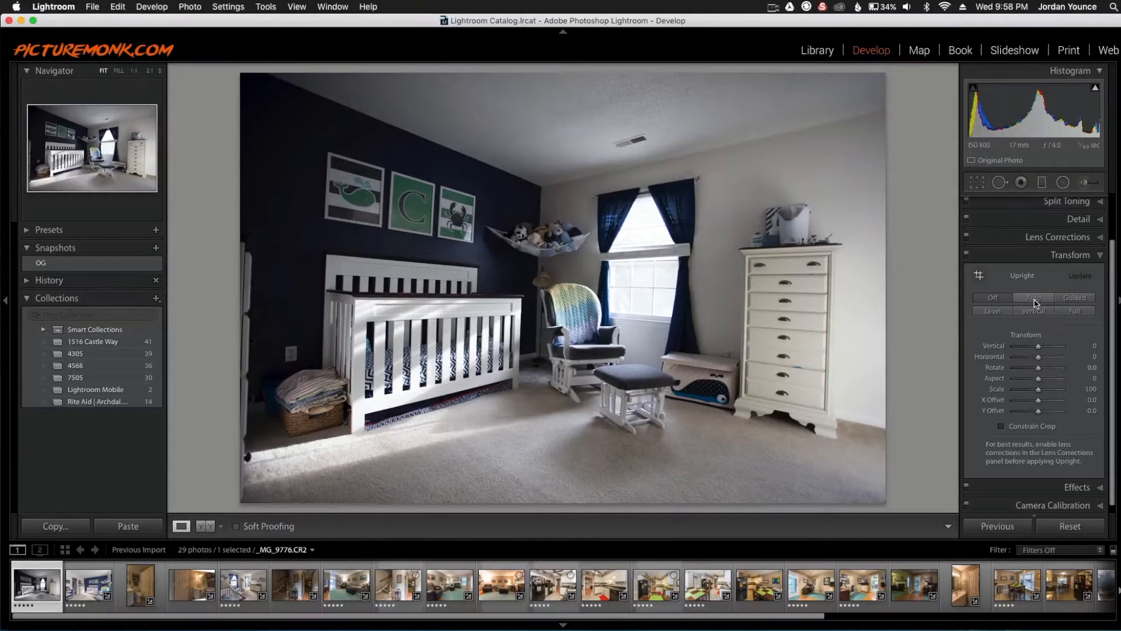
{"action": "left_click", "coordinate": [1033, 298]}
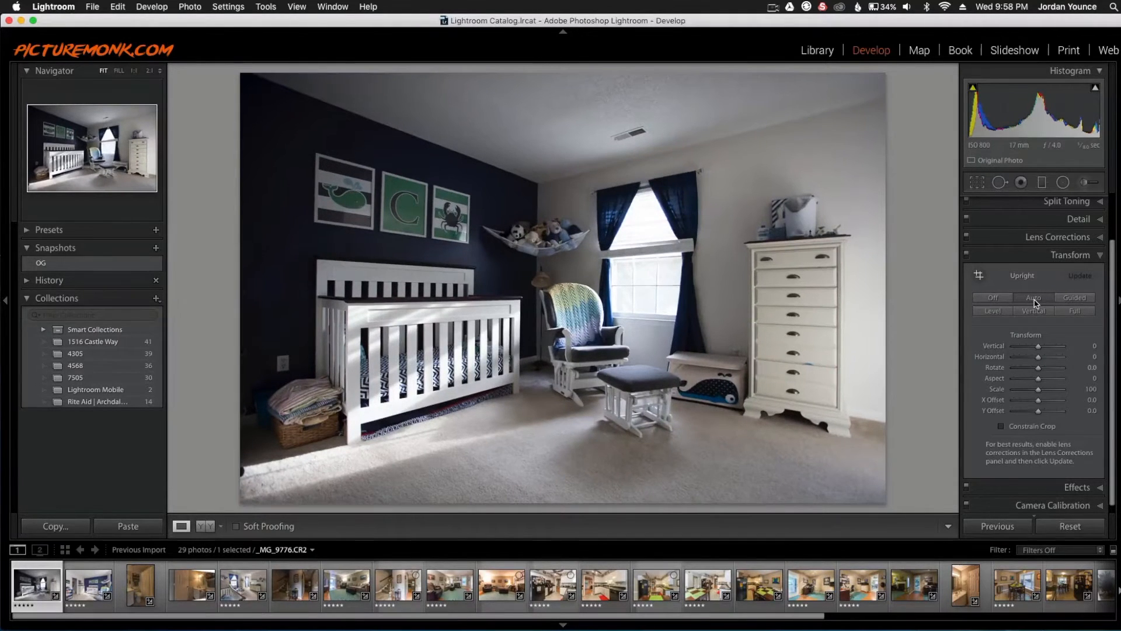
{"action": "left_click", "coordinate": [1034, 298]}
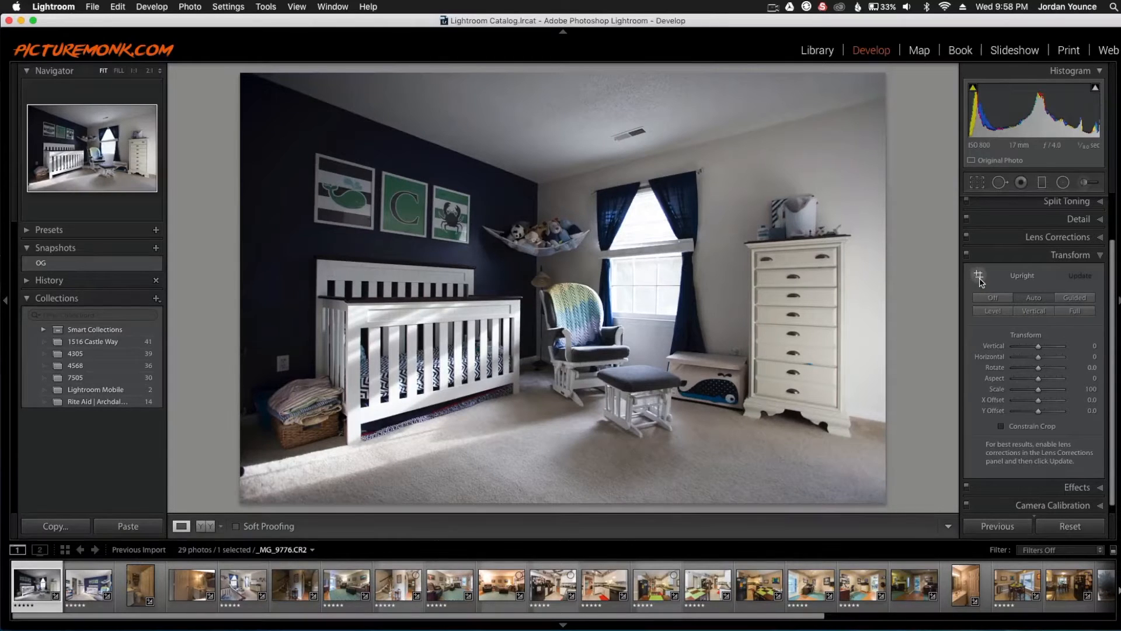
{"action": "left_click", "coordinate": [978, 275]}
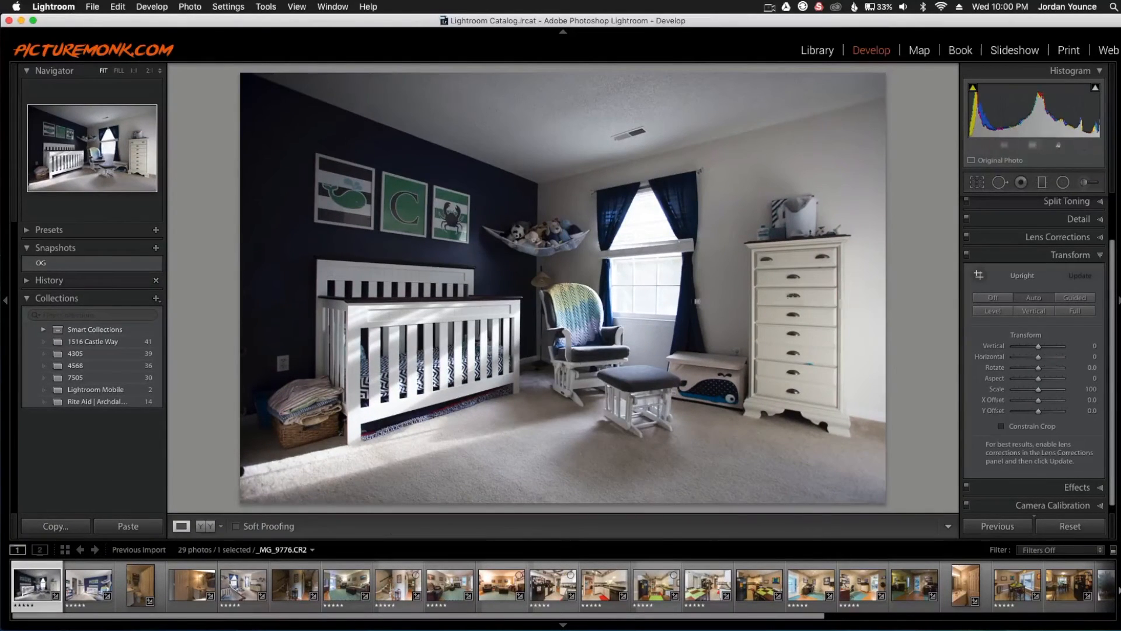
{"action": "mouse_move", "coordinate": [697, 301]}
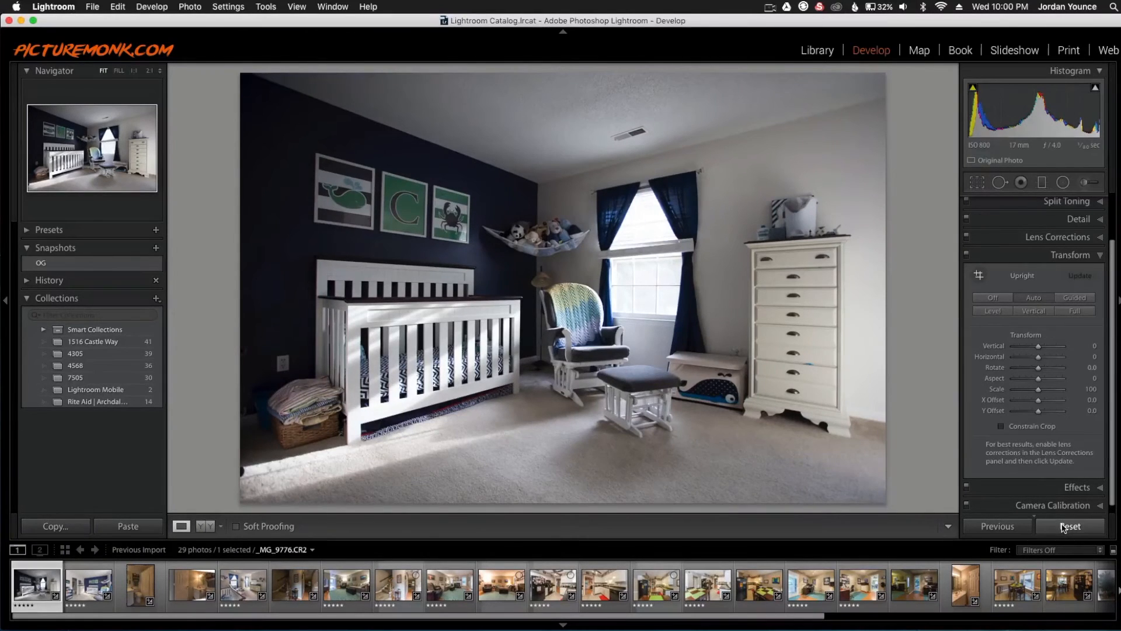
Reset all Develop settings so the photo returns to its original leaning perspective
{"action": "left_click", "coordinate": [1071, 525]}
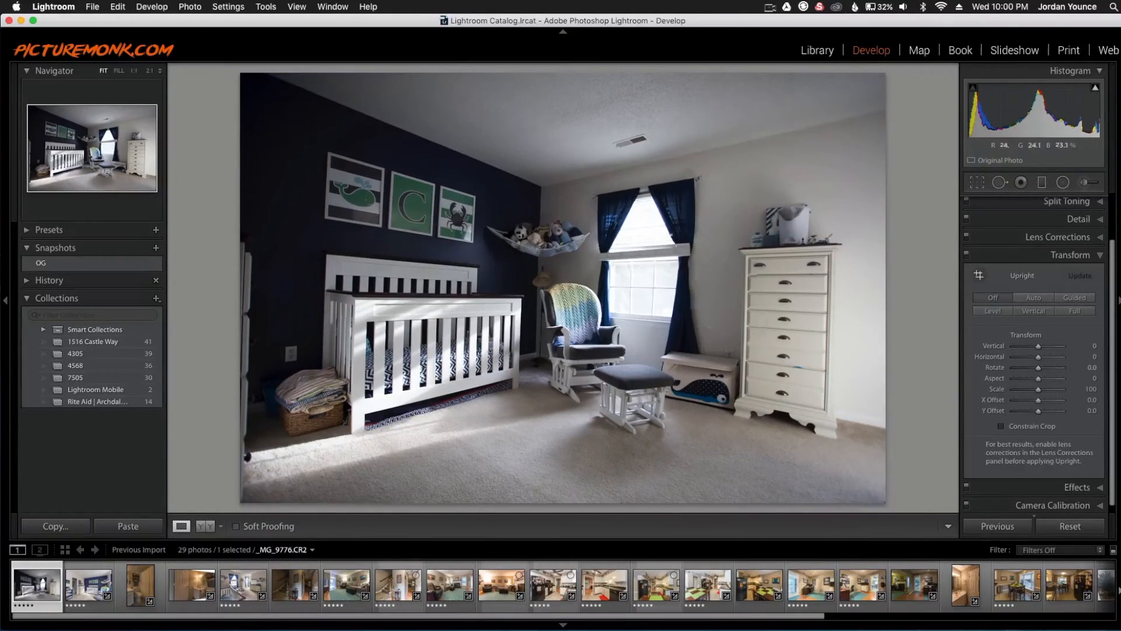